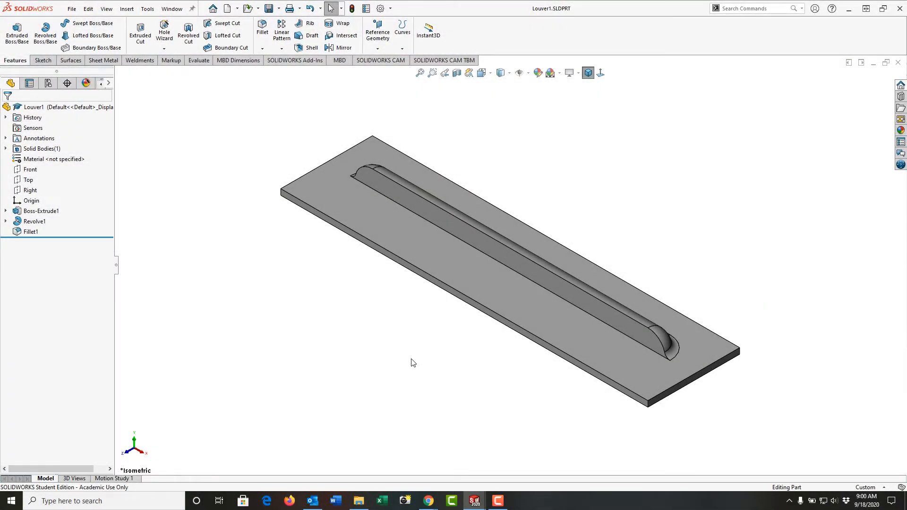
Sketch on the plate's top face, converting the louver's rounded end and long edges.
left_click(463, 284)
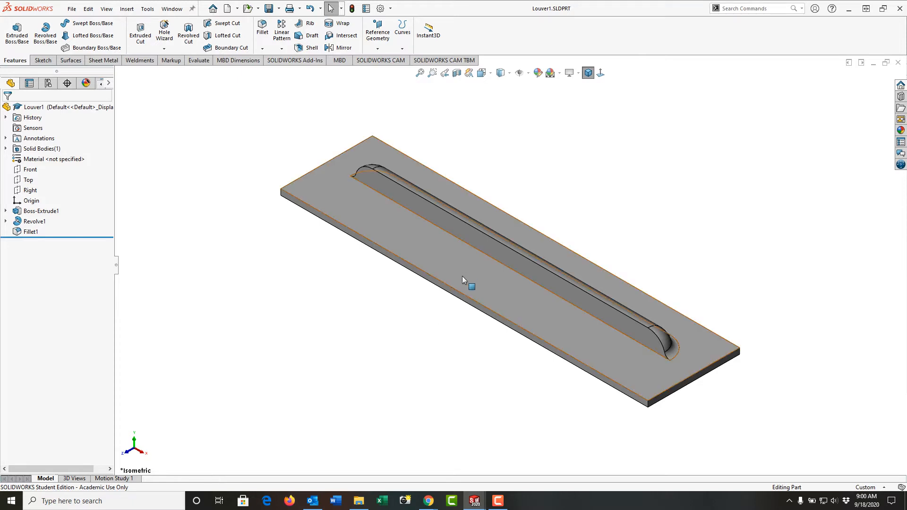
left_click(41, 211)
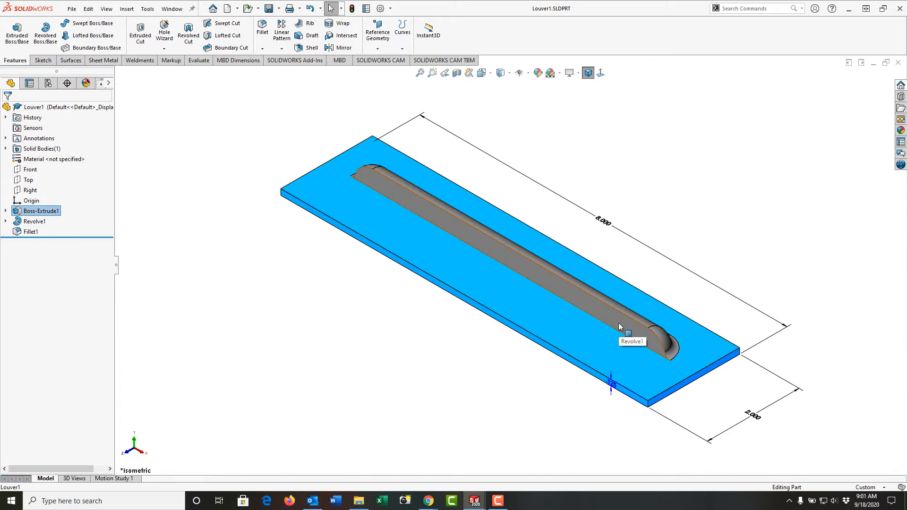
left_click(34, 221)
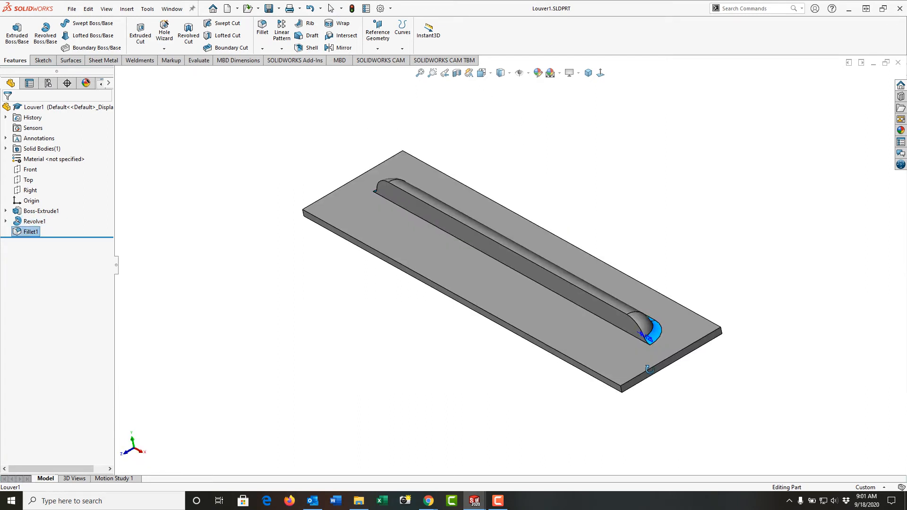
mouse_move(588, 73)
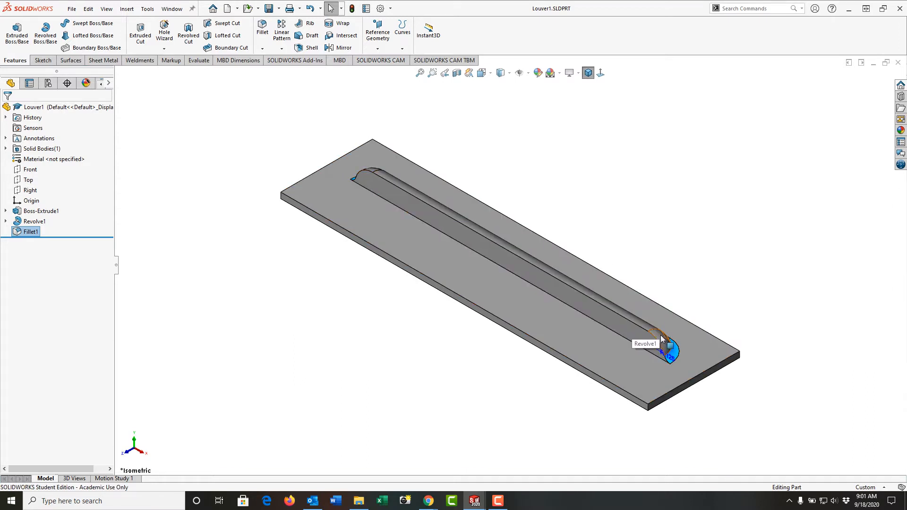
mouse_move(658, 342)
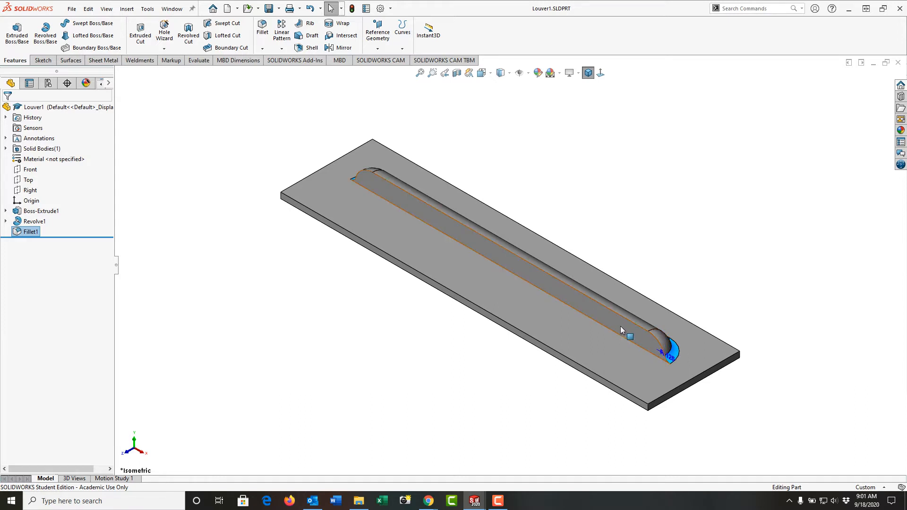
mouse_move(630, 336)
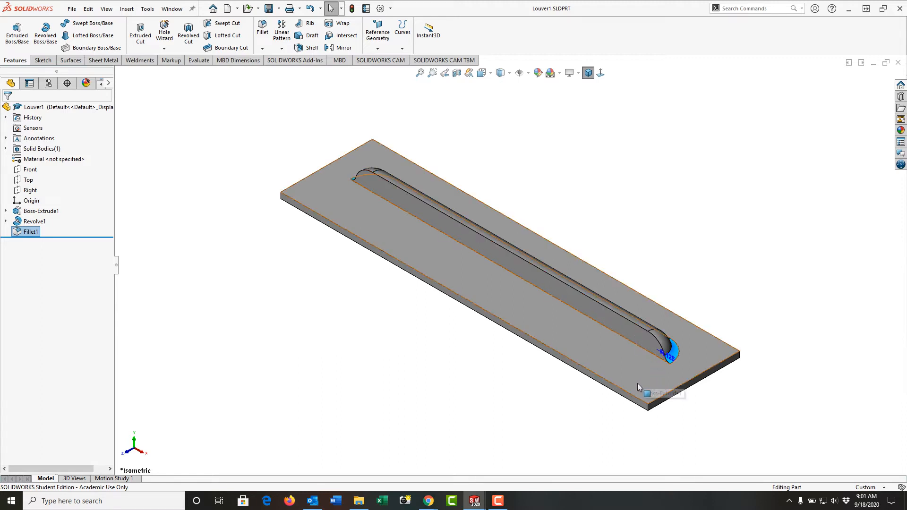
mouse_move(637, 375)
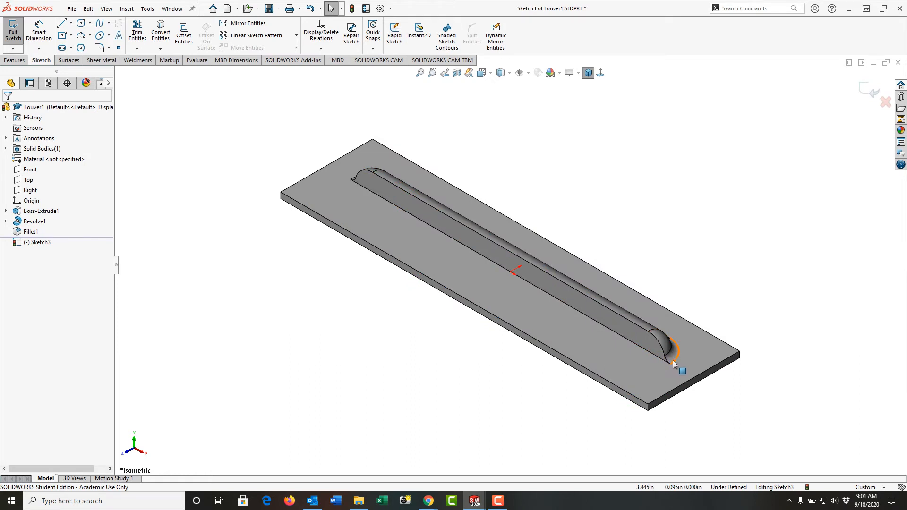
left_click(160, 32)
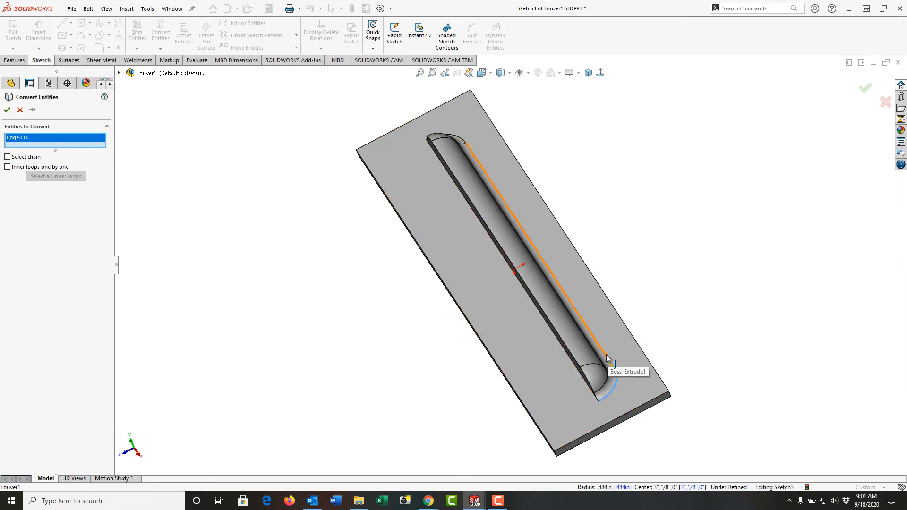
left_click(607, 358)
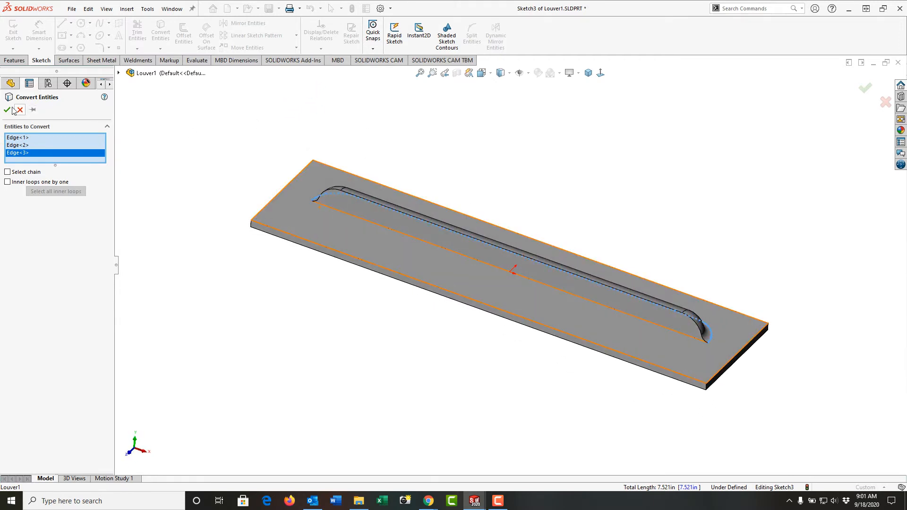
left_click(6, 111)
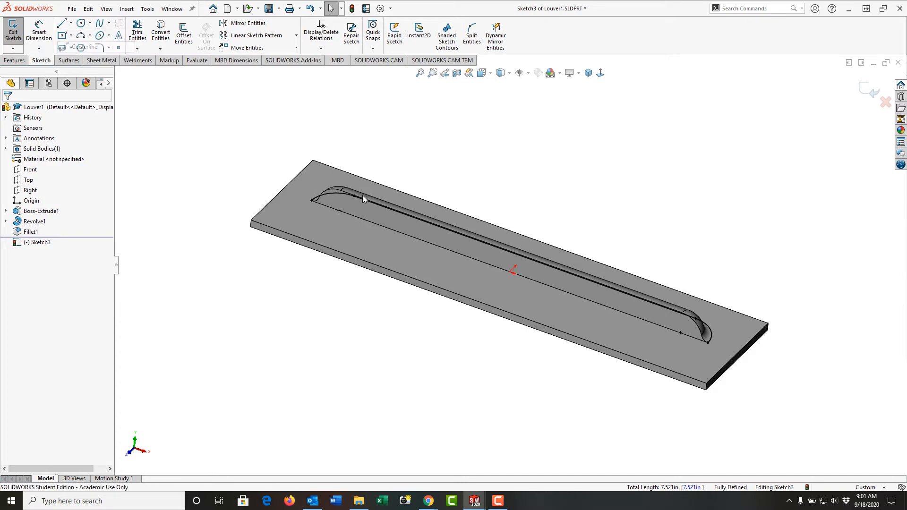
left_click(62, 22)
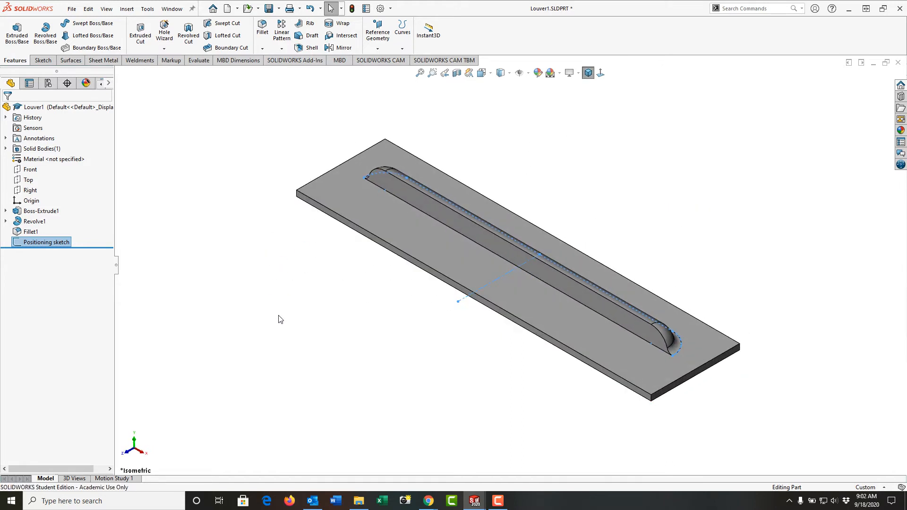
Create FormTool1 with the plate top as stopping face and louver top face removed.
left_click(103, 60)
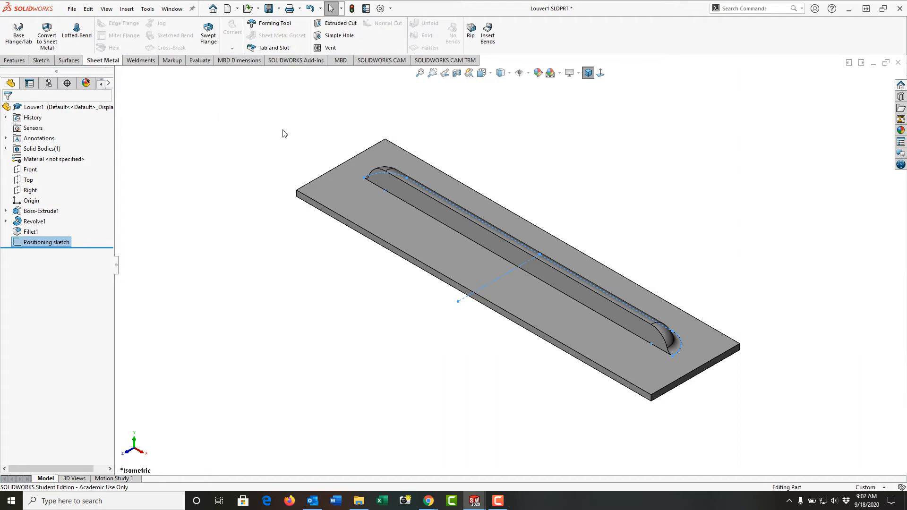
mouse_move(275, 23)
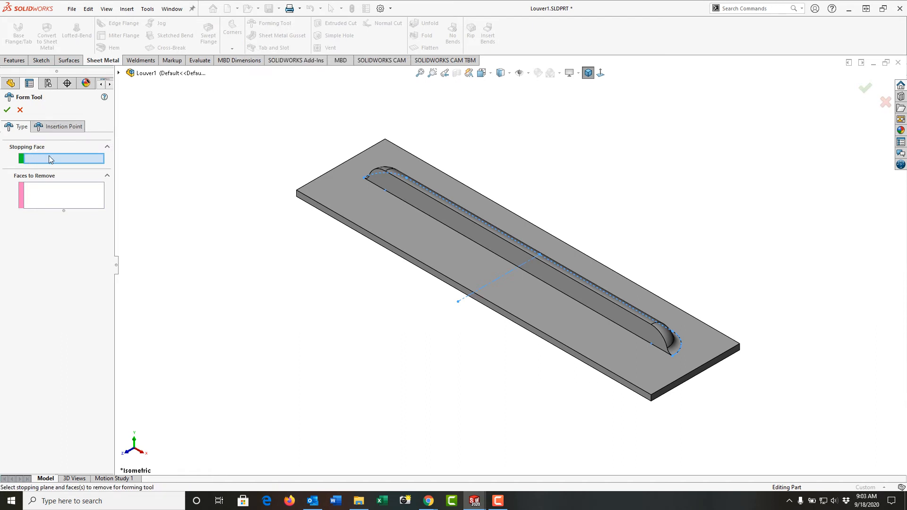
mouse_move(57, 161)
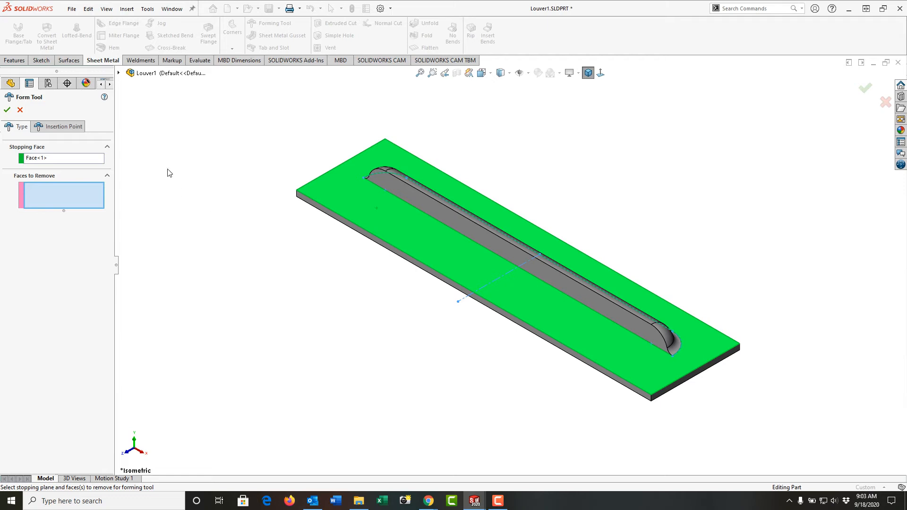
mouse_move(173, 213)
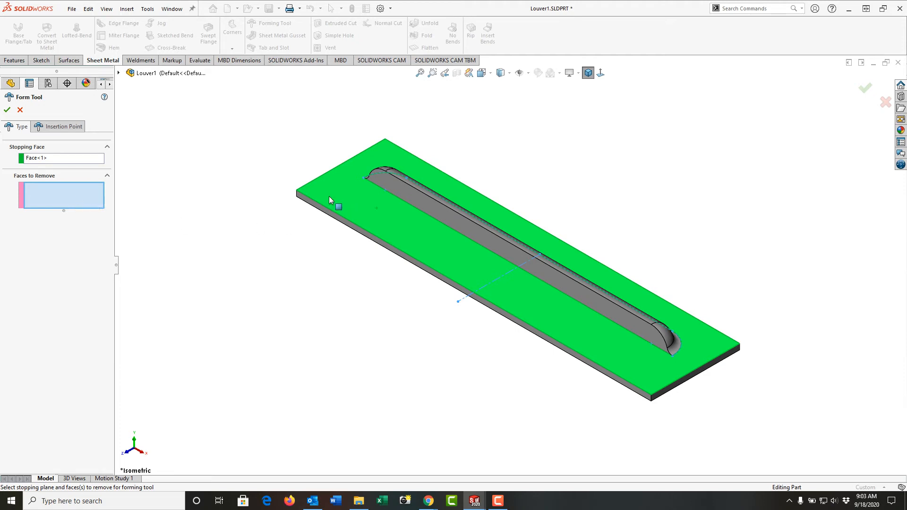
left_click(510, 257)
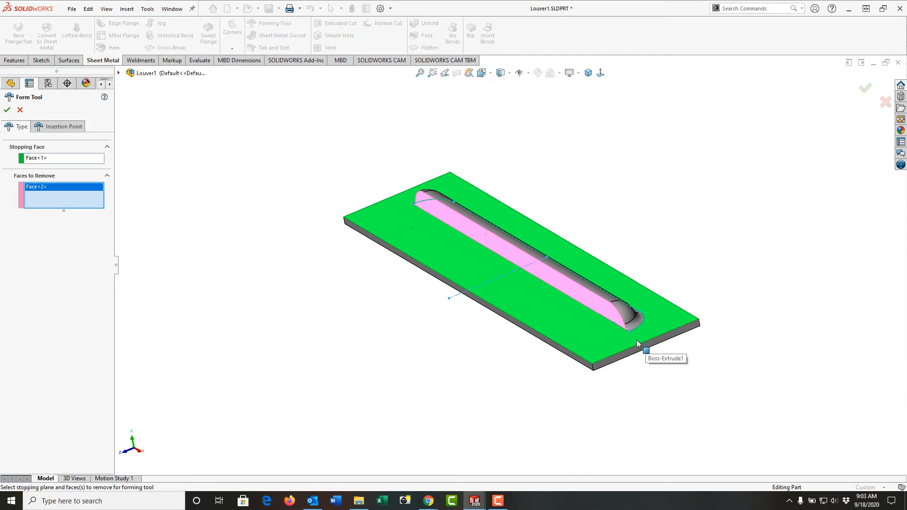
mouse_move(626, 322)
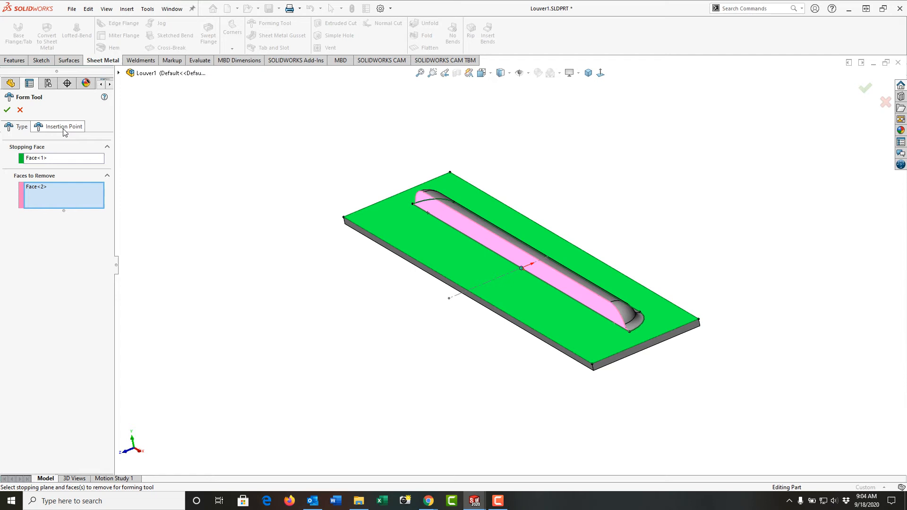
mouse_move(64, 131)
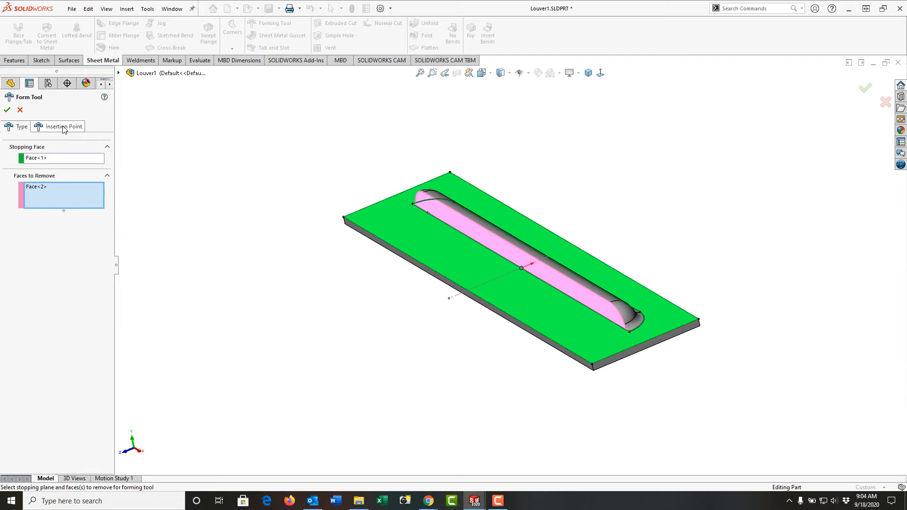
mouse_move(418, 296)
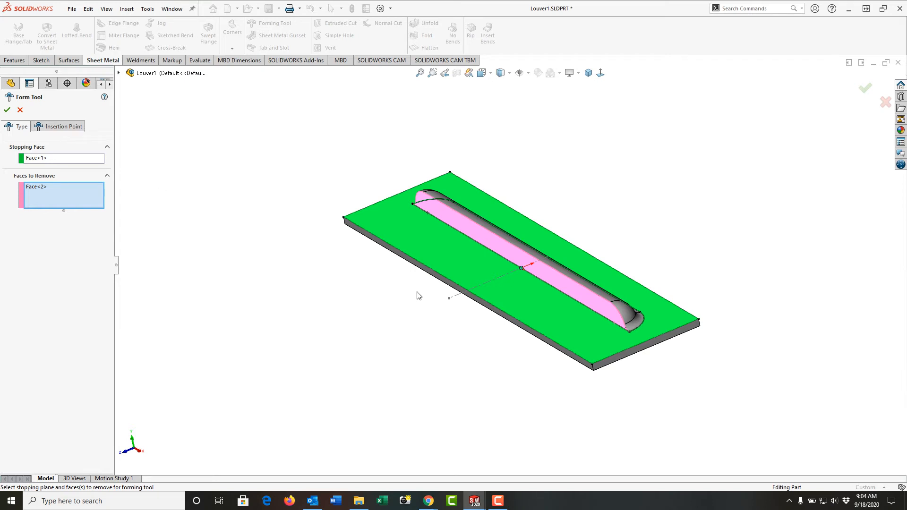
mouse_move(492, 288)
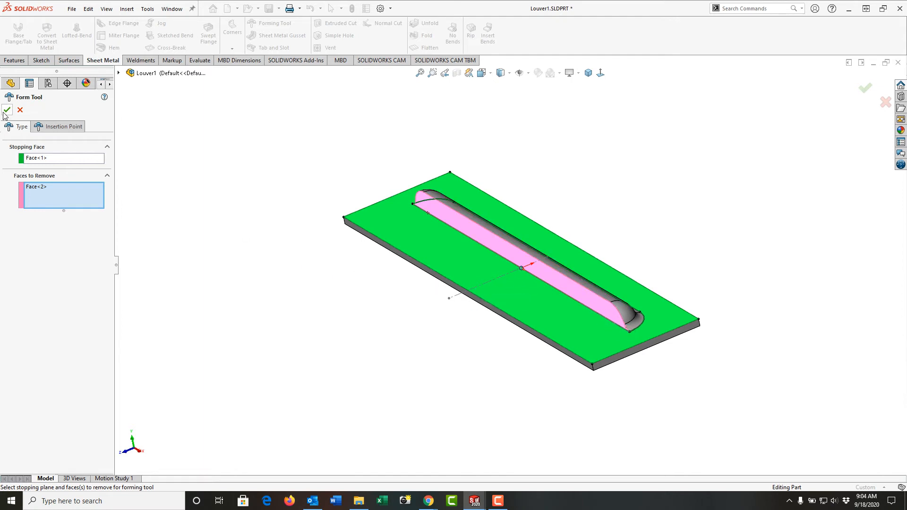
left_click(6, 110)
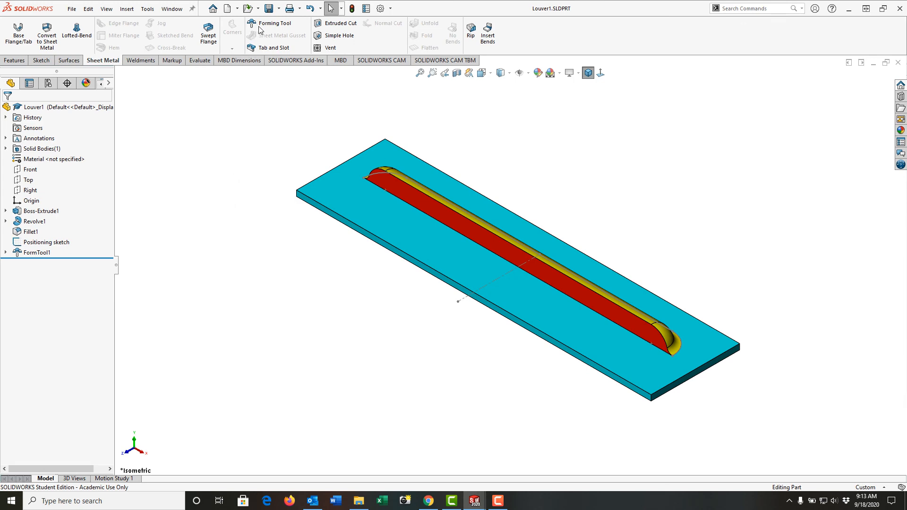
Save As 'Long Louver' and change the file type to Form Tool.
left_click(269, 8)
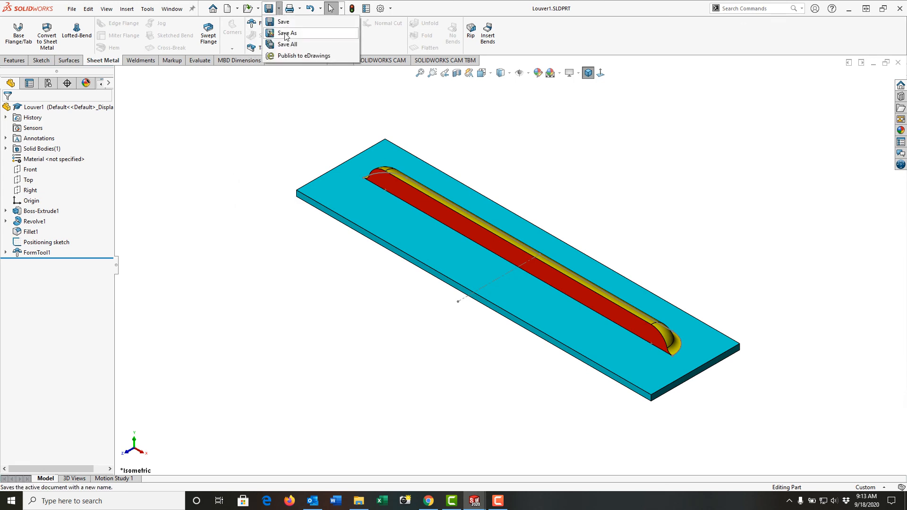
left_click(287, 33)
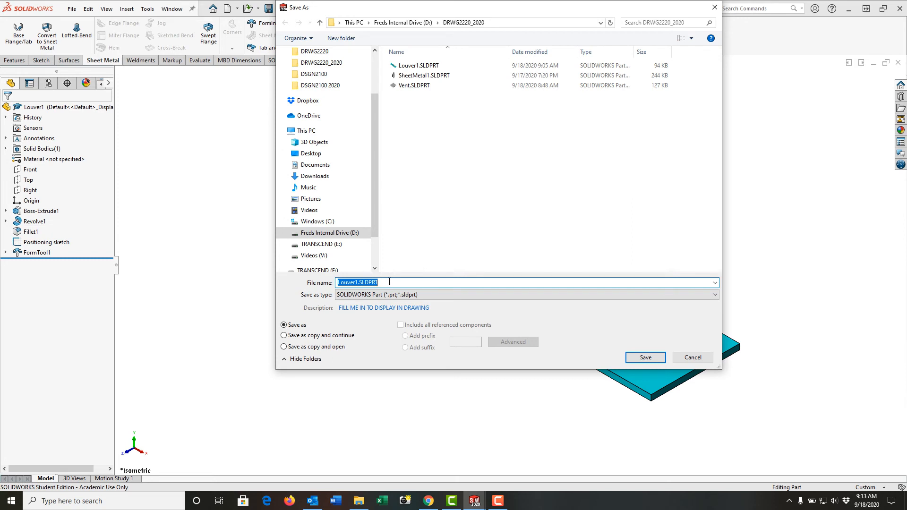
type("Long")
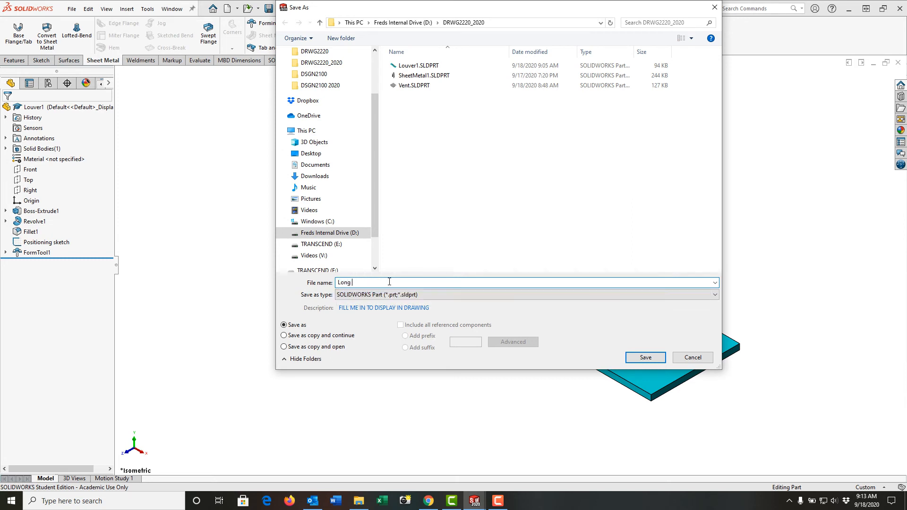
type("Louver")
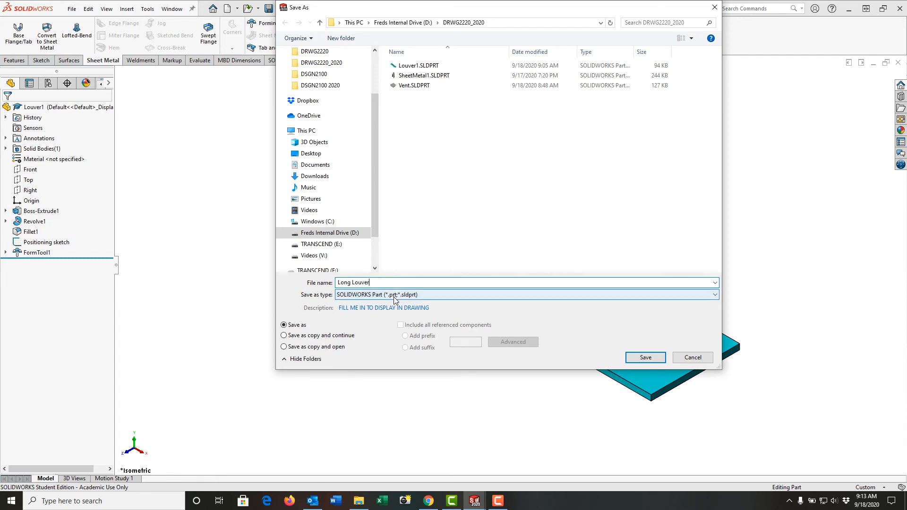
left_click(715, 294)
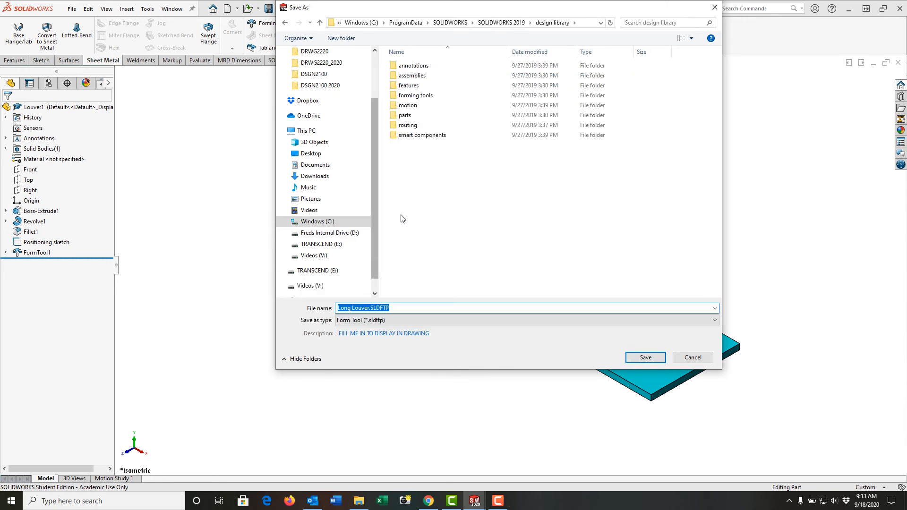
mouse_move(444, 267)
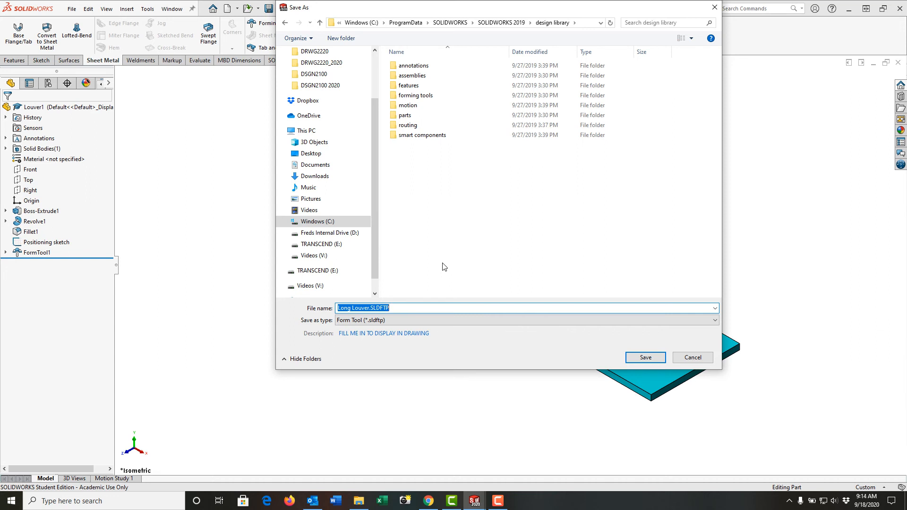
Save Long Louver into the 2020 design library's forming tools > louvers folder.
left_click(405, 116)
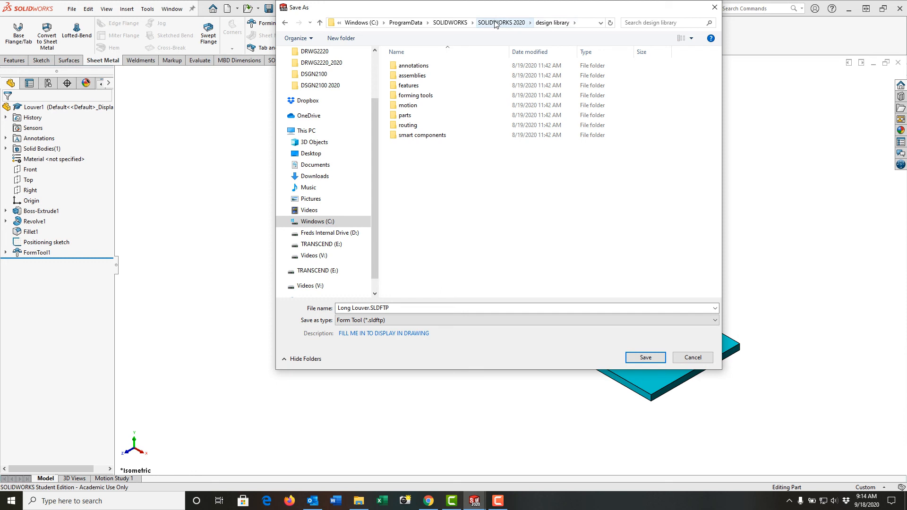
left_click(414, 95)
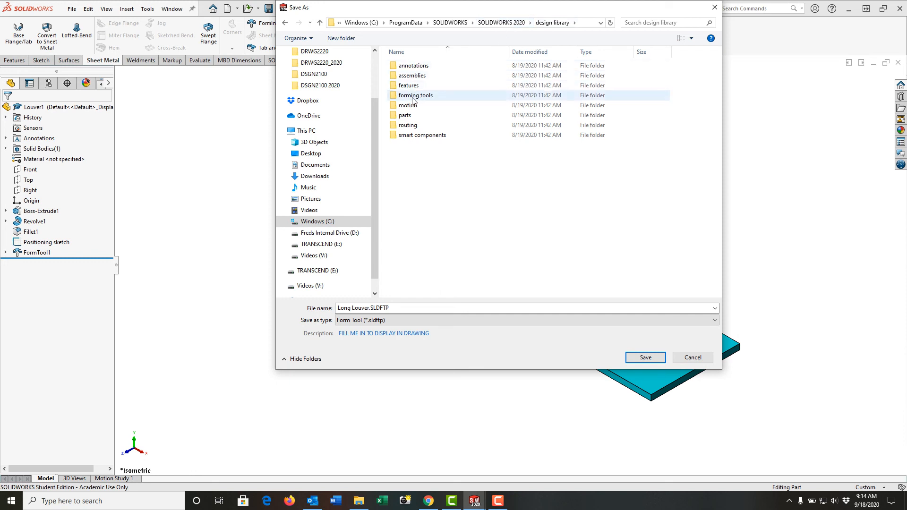
double_click(415, 95)
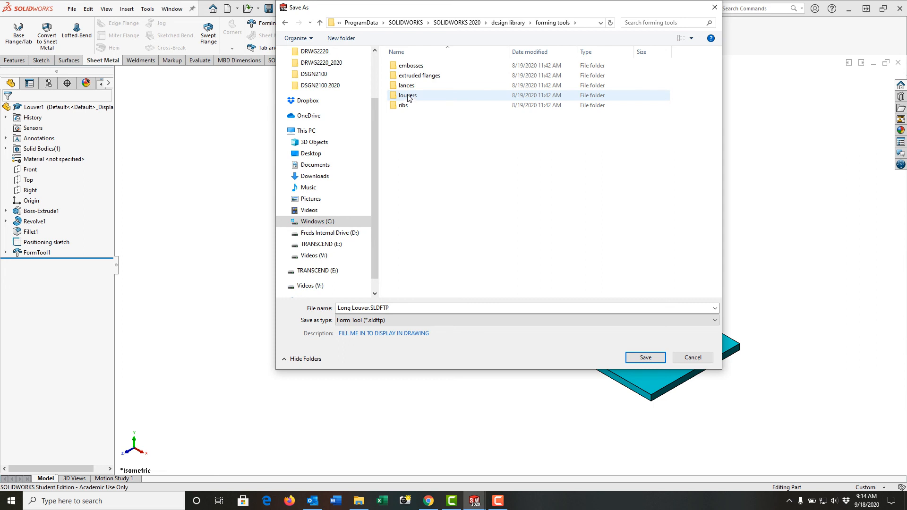
double_click(408, 95)
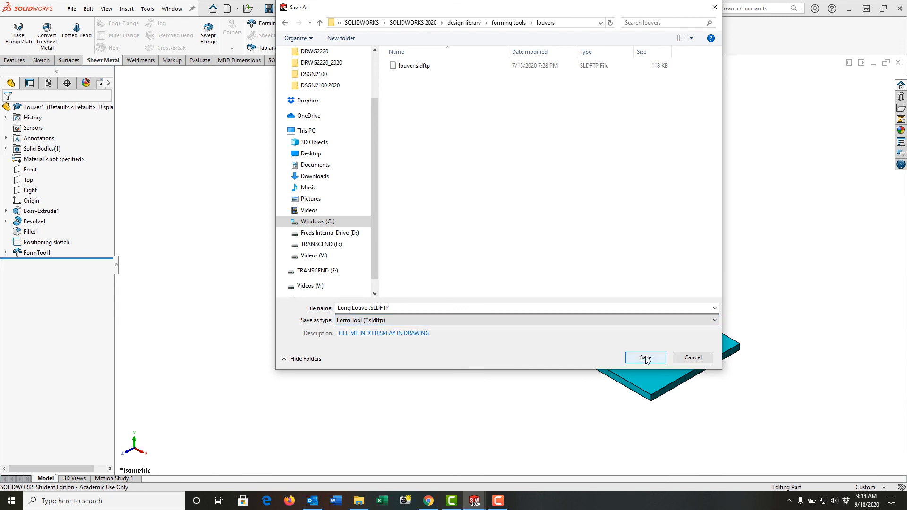
left_click(645, 358)
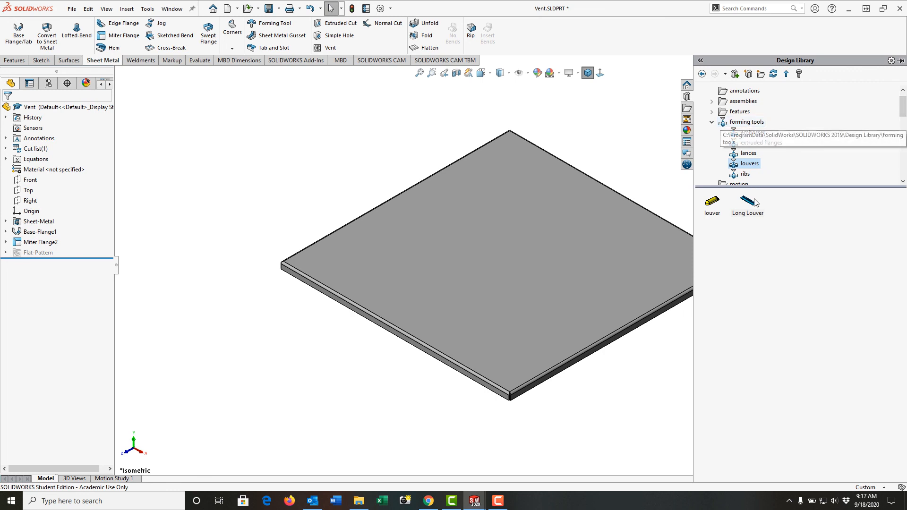
mouse_move(747, 199)
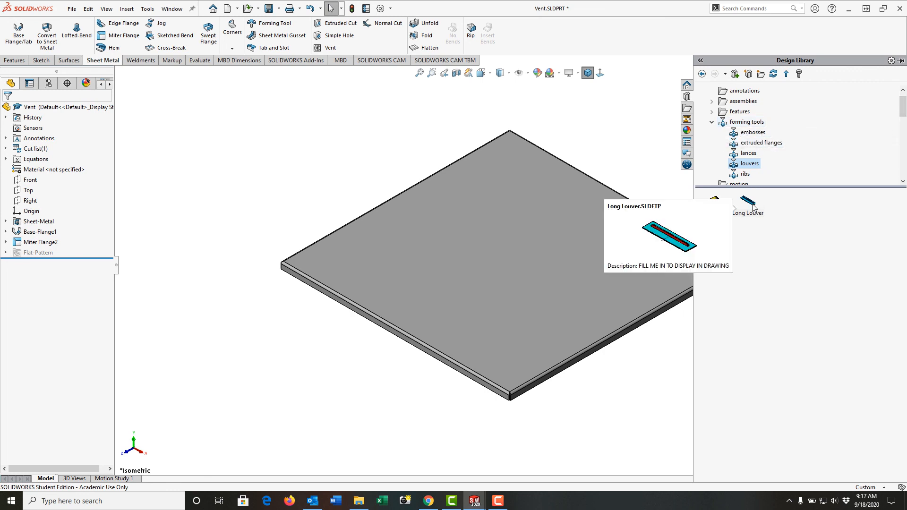